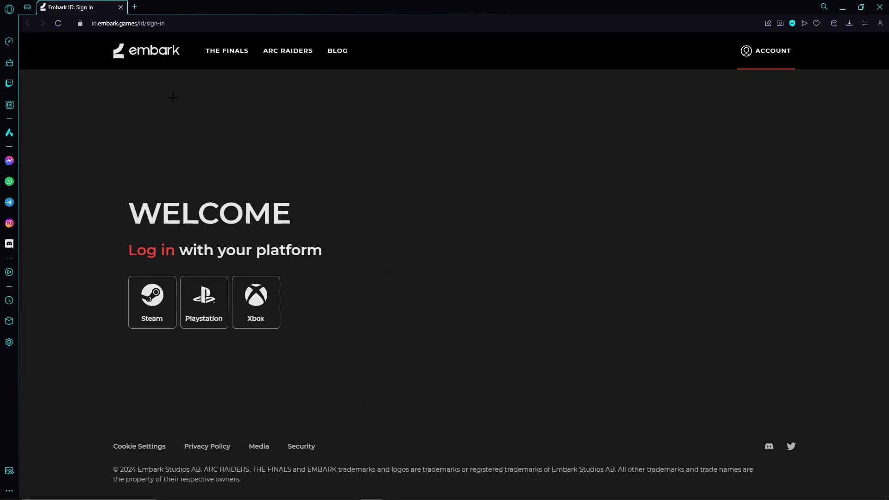
{"action": "mouse_move", "coordinate": [172, 138]}
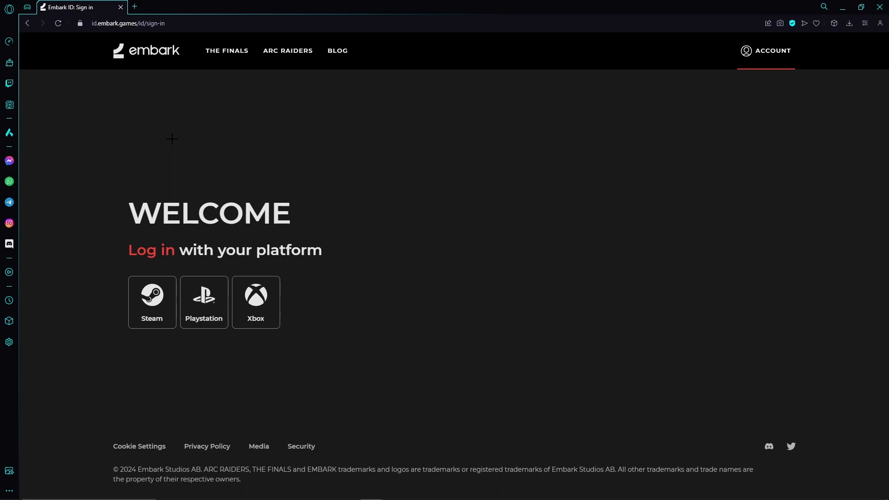
{"action": "mouse_move", "coordinate": [170, 135]}
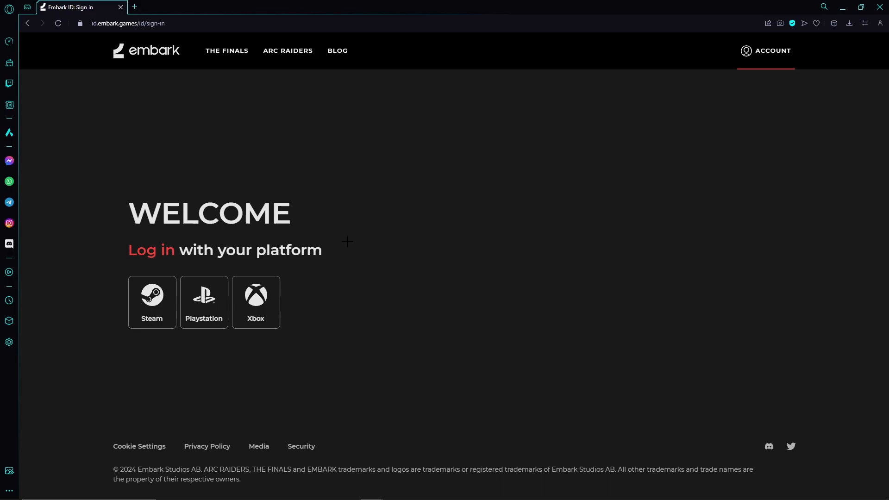
{"action": "mouse_move", "coordinate": [204, 297]}
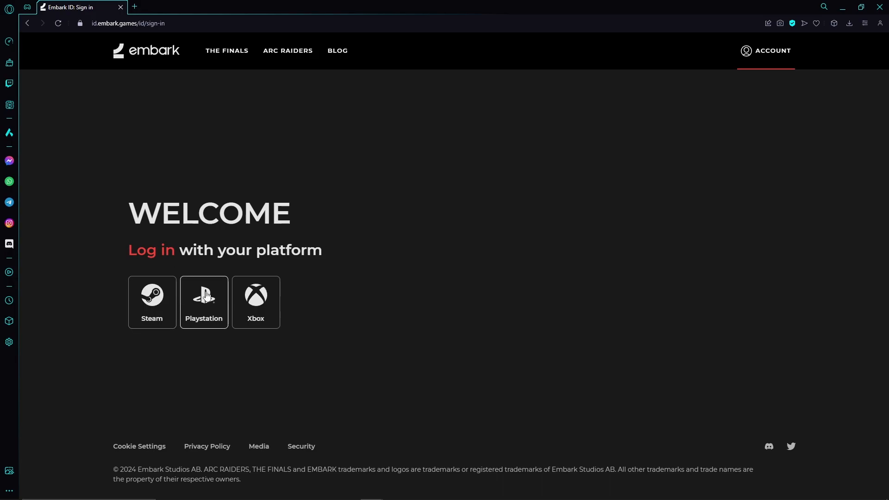
{"action": "mouse_move", "coordinate": [255, 299]}
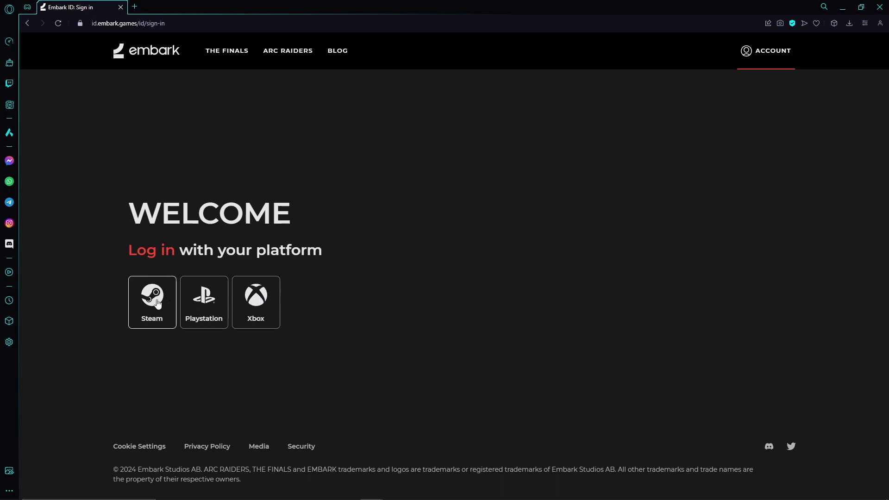
Step: Sign in to Embark ID through Steam and approve the Steam account link, landing on the profile page
{"action": "left_click", "coordinate": [151, 300]}
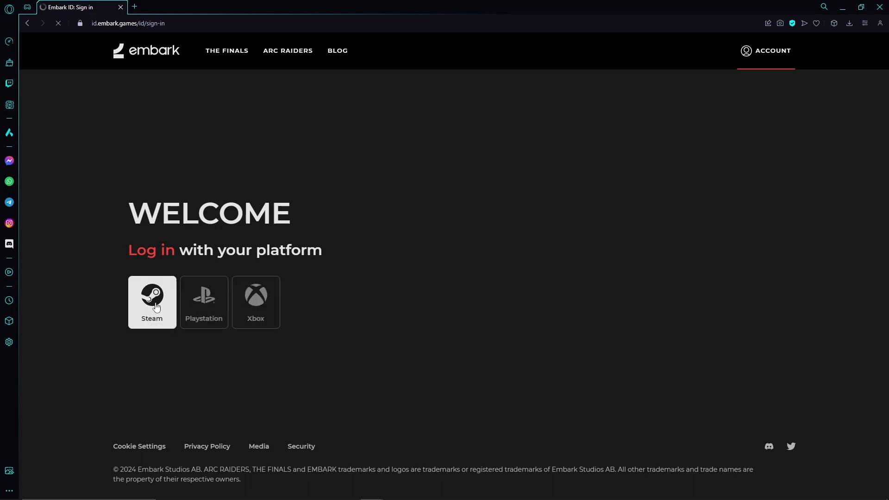
{"action": "left_click", "coordinate": [151, 302]}
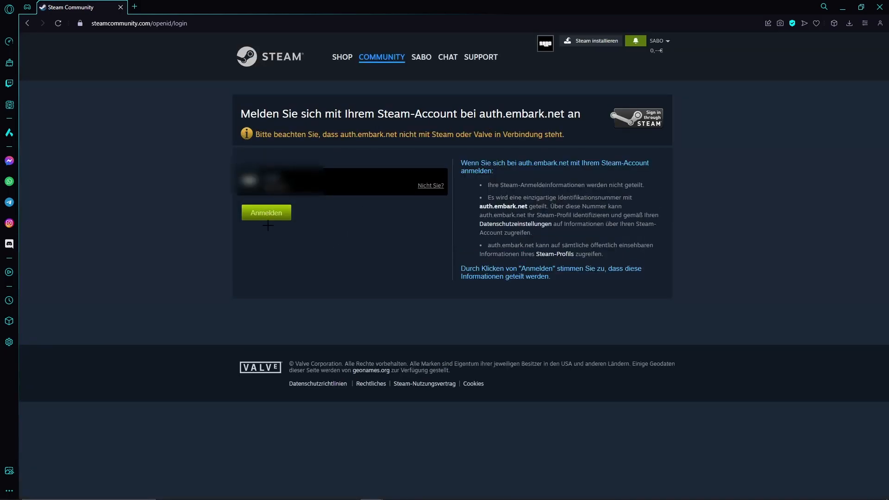
{"action": "left_click", "coordinate": [266, 213]}
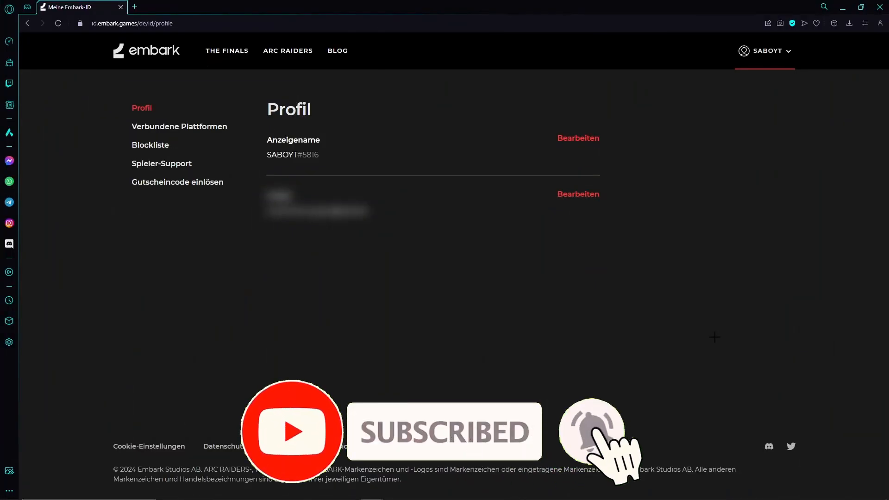